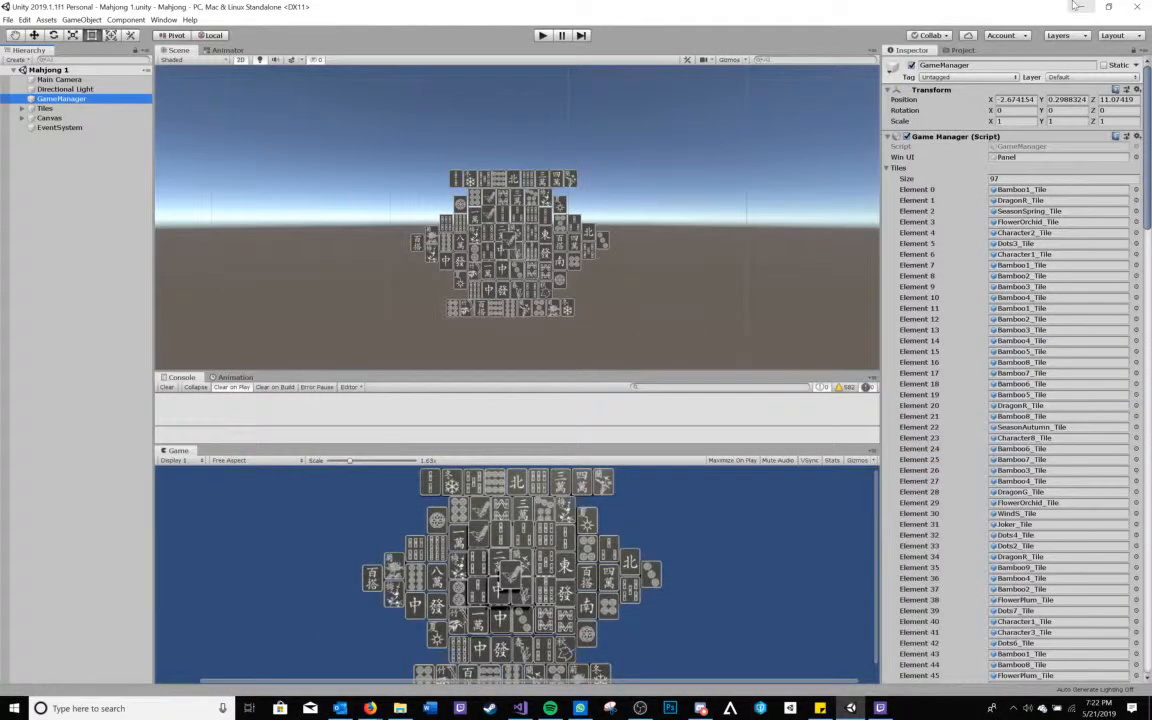
mouse_move(1078, 8)
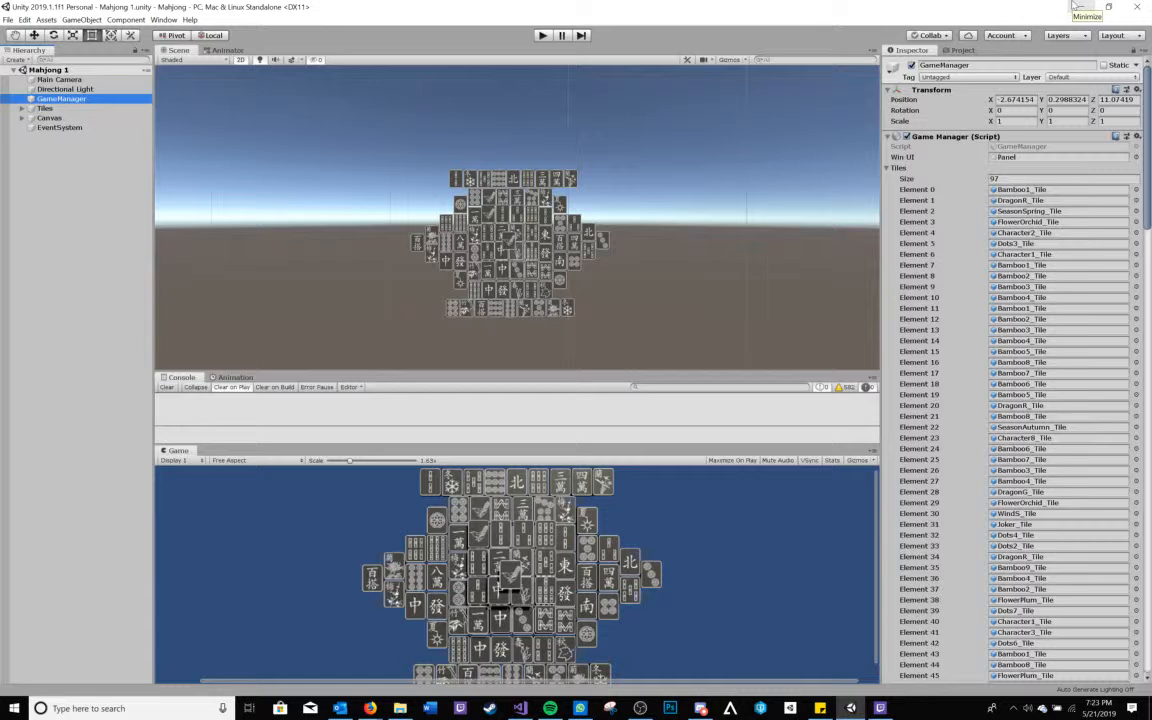
mouse_move(1058, 28)
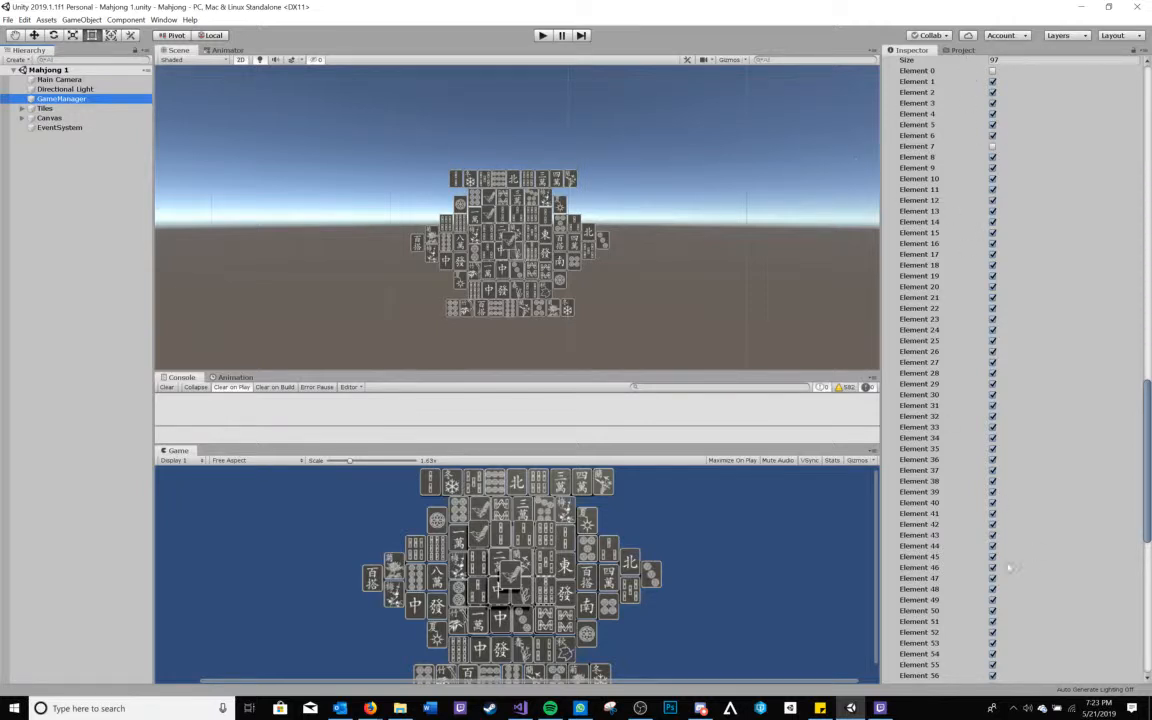
mouse_move(968, 288)
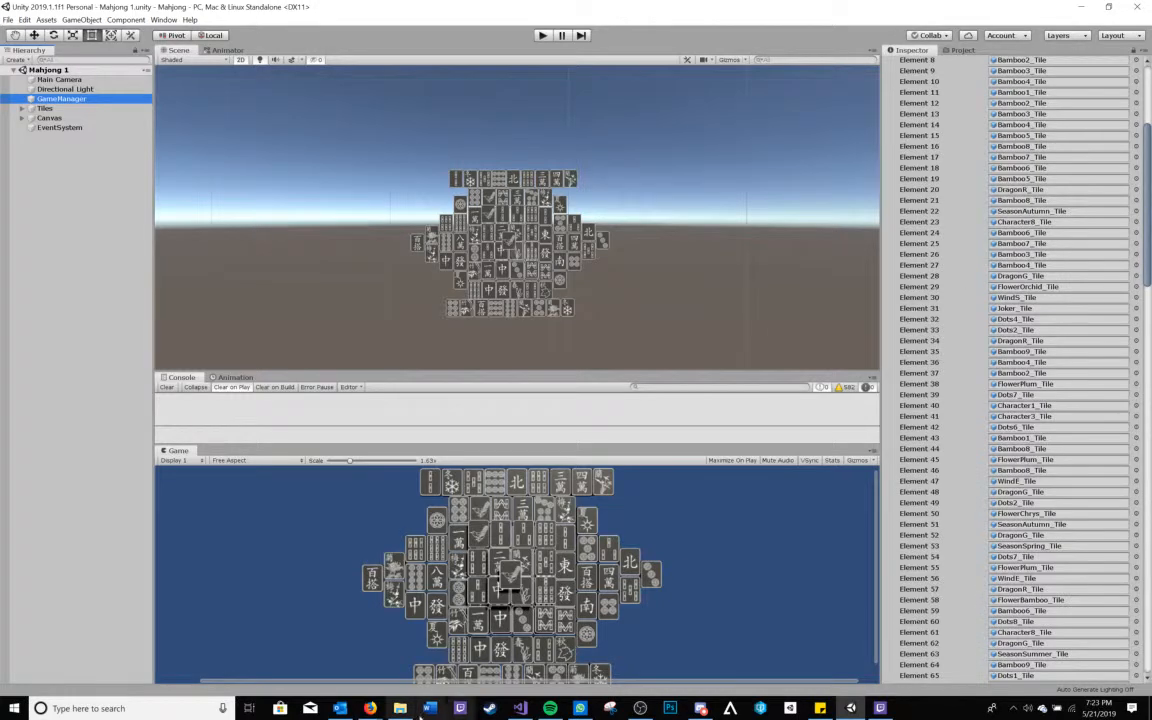
Step: Review TileController's Awake, Selected colouring and ActiveState functions in Visual Studio
left_click(520, 708)
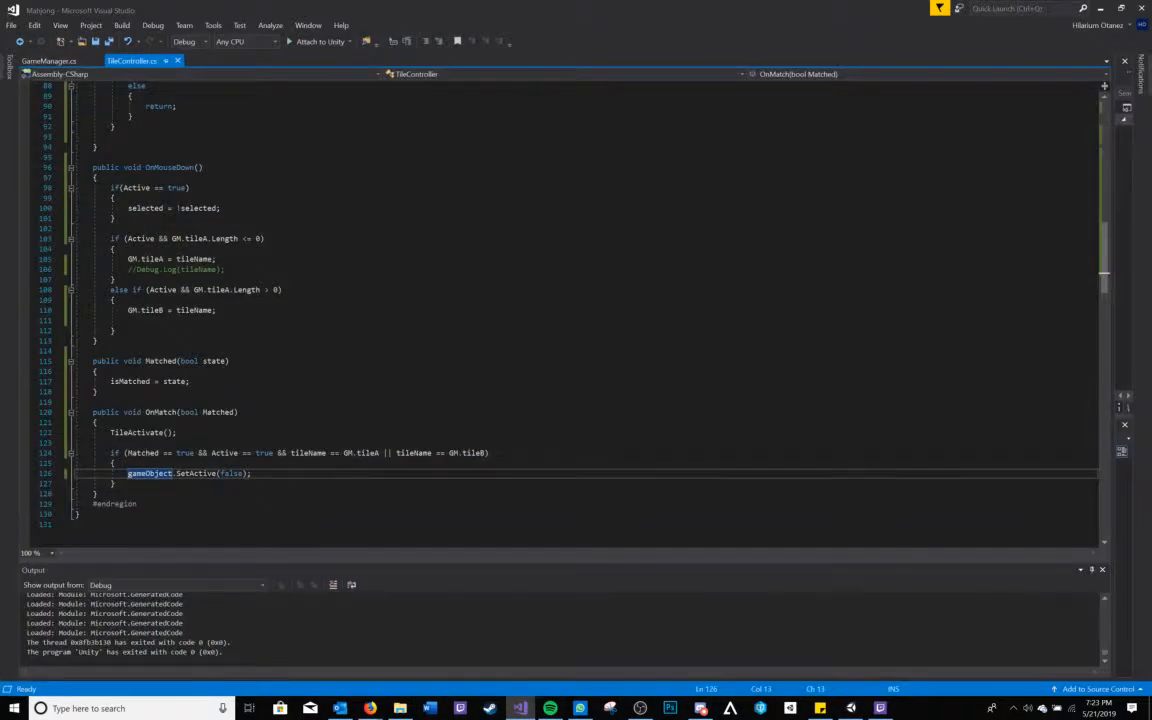
scroll("up", 3)
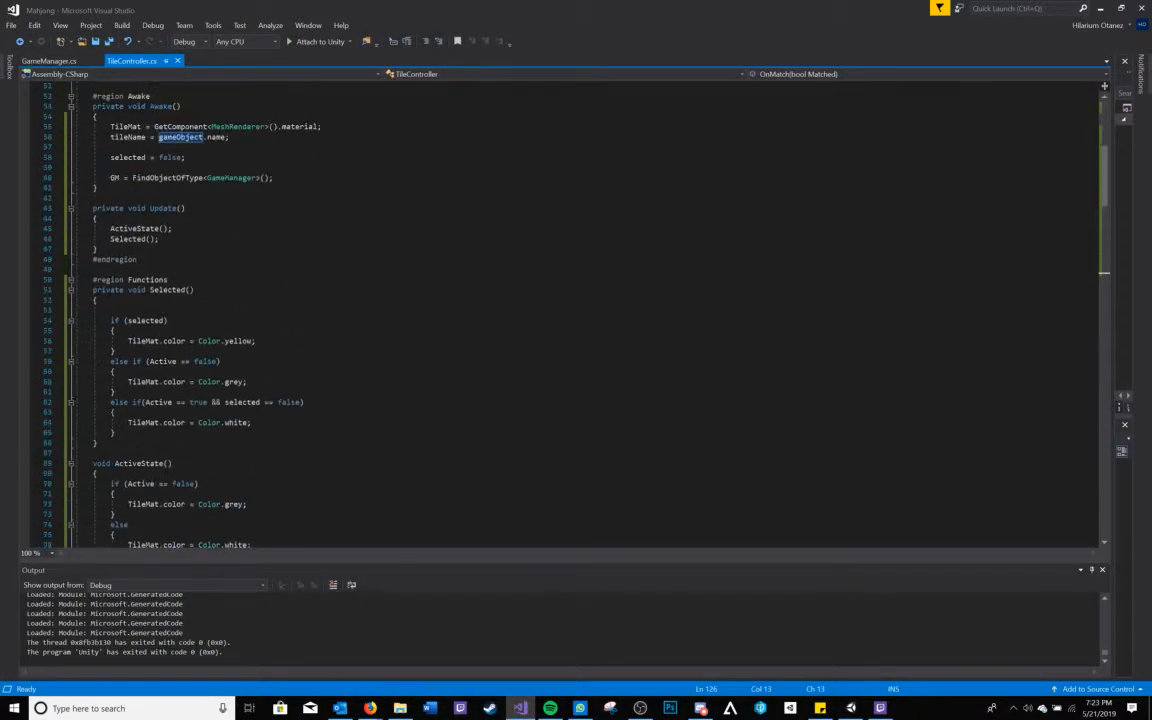
scroll("up", 3)
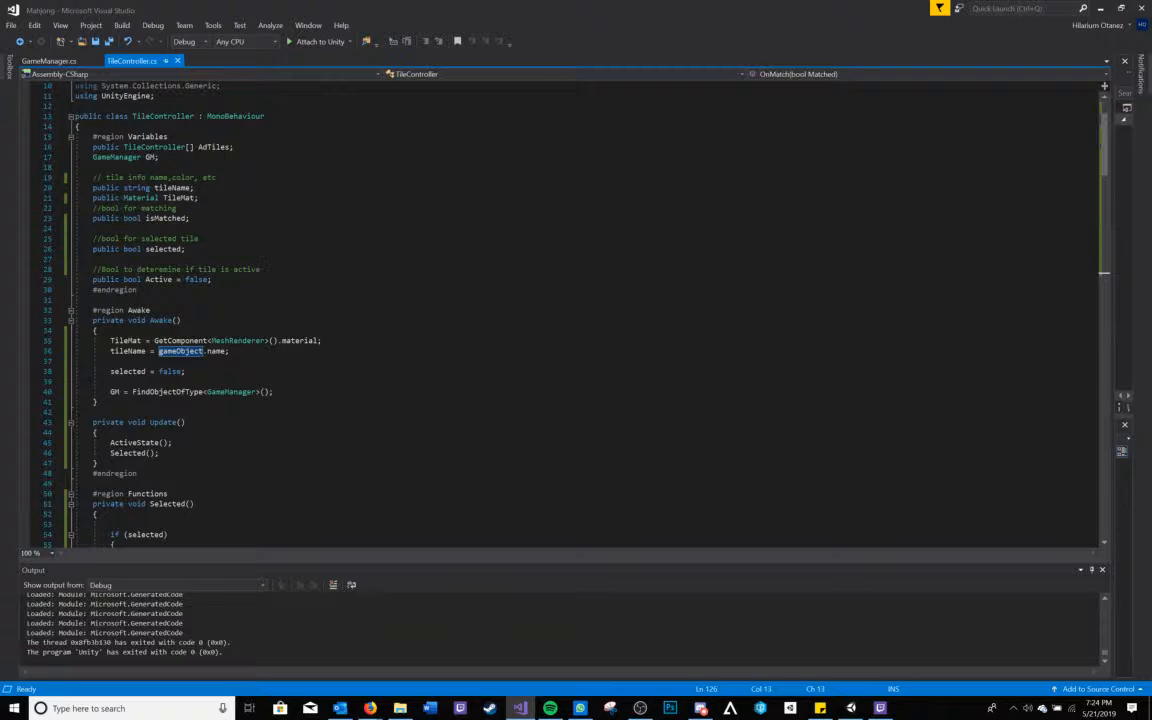
scroll("down", 3)
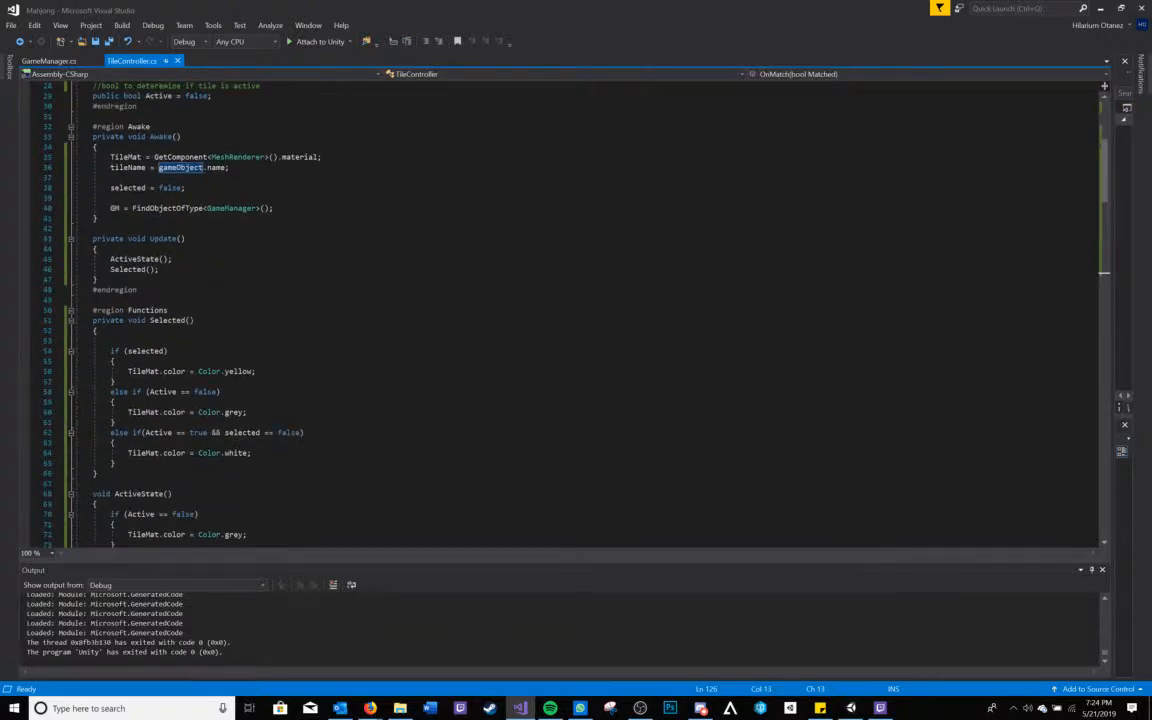
scroll("down", 3)
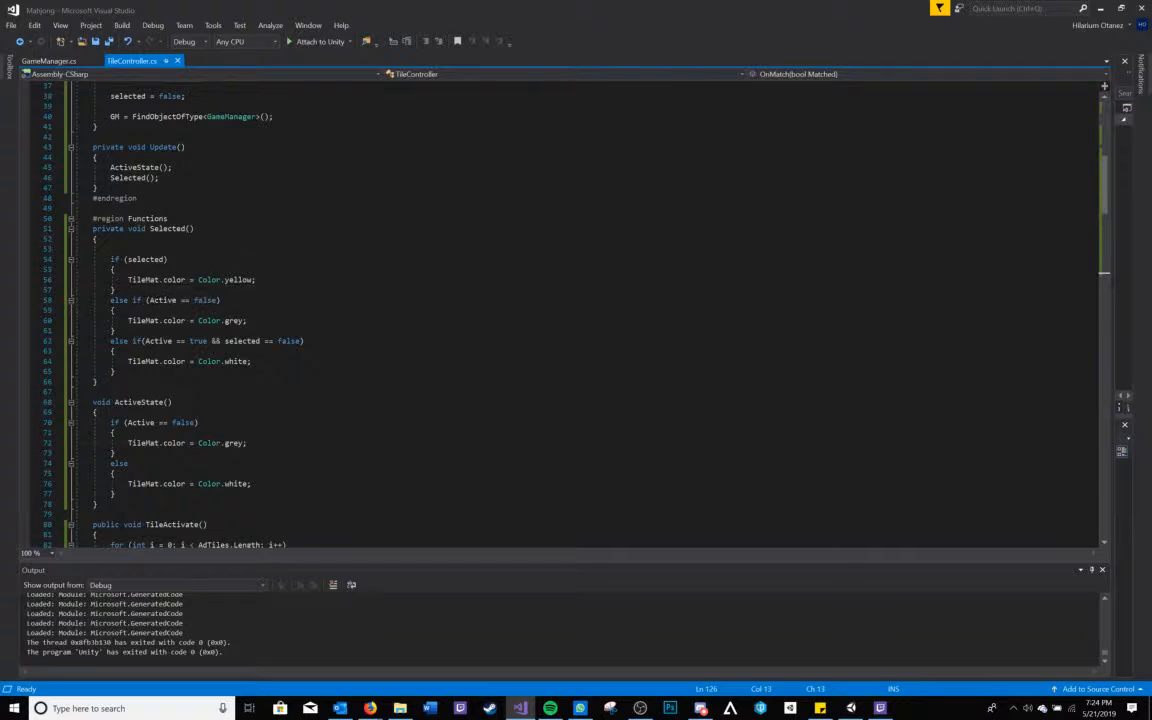
Step: Review TileActivate, OnMouseDown and DoMatch, then move on to the GameManager script
scroll("down", 3)
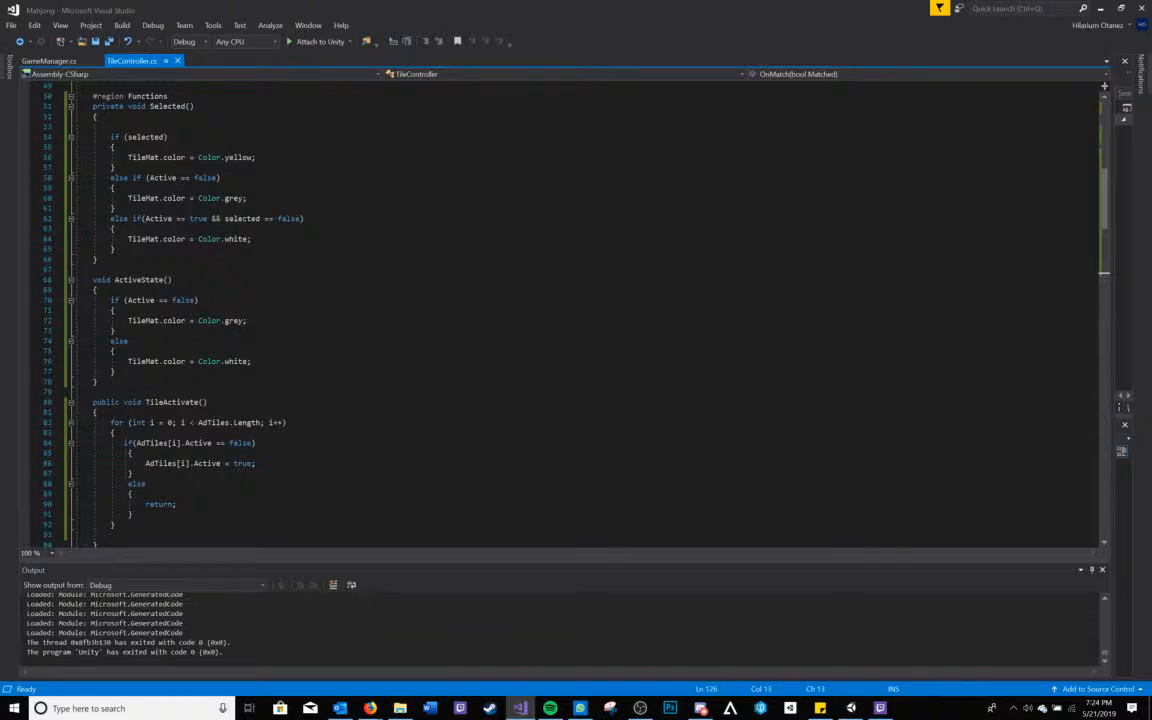
scroll("down", 3)
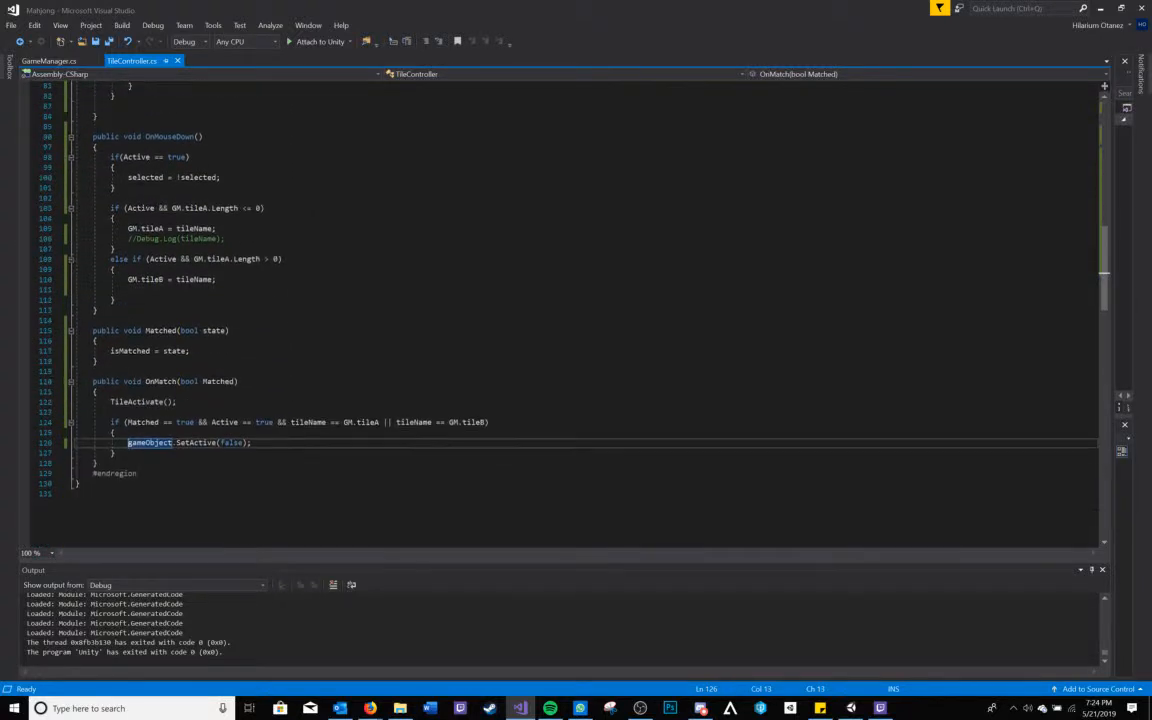
scroll("up", 3)
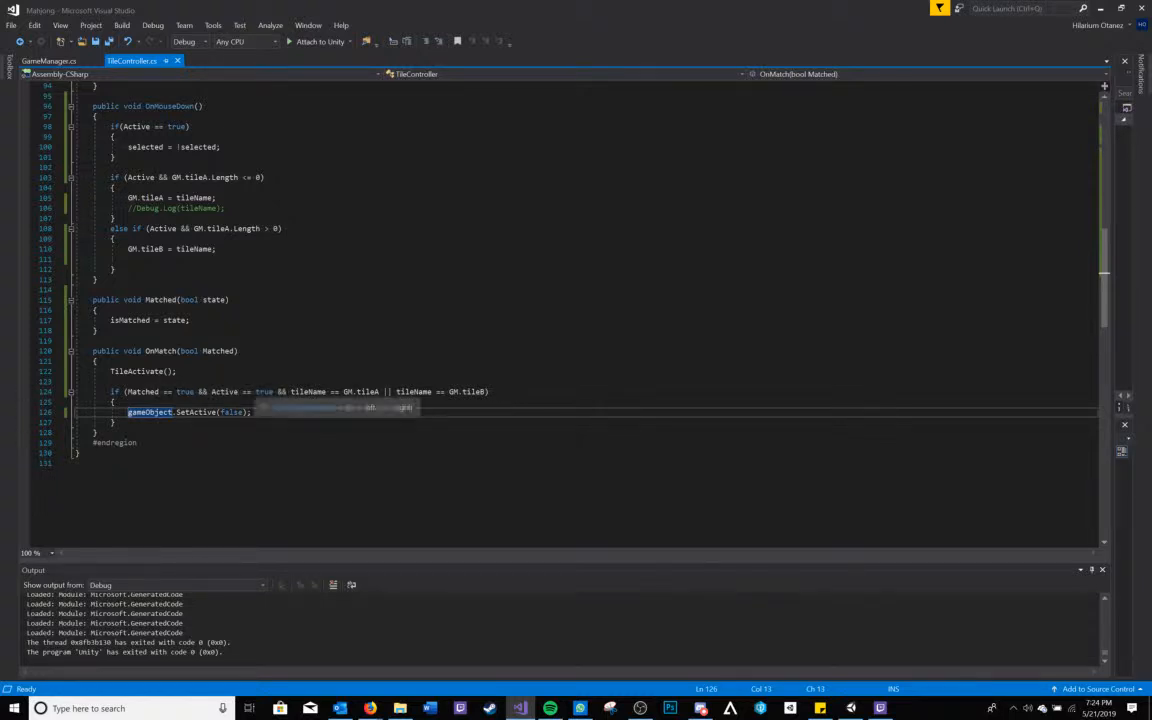
scroll("up", 3)
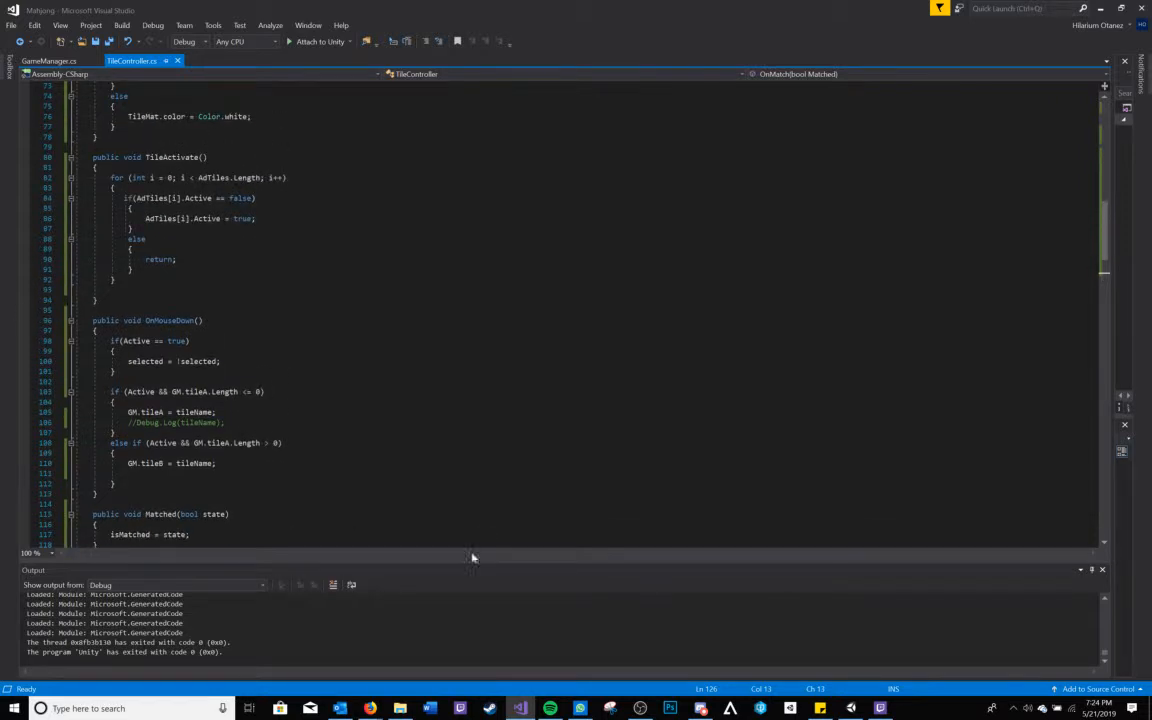
scroll("down", 3)
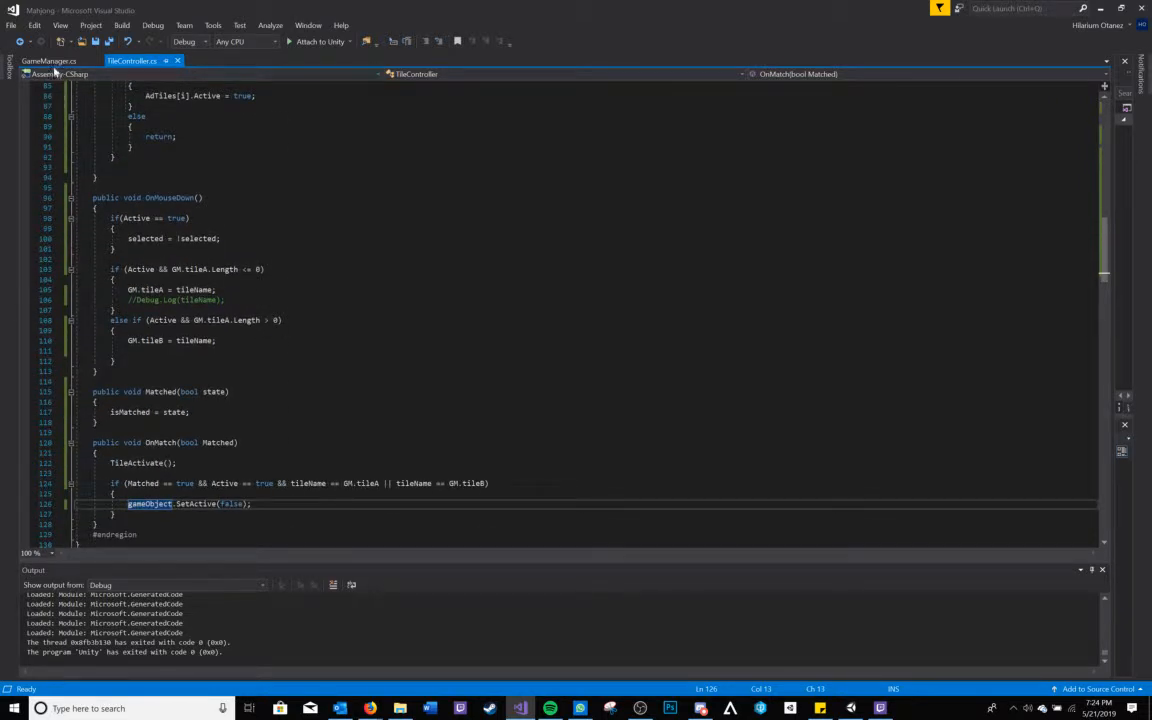
left_click(48, 60)
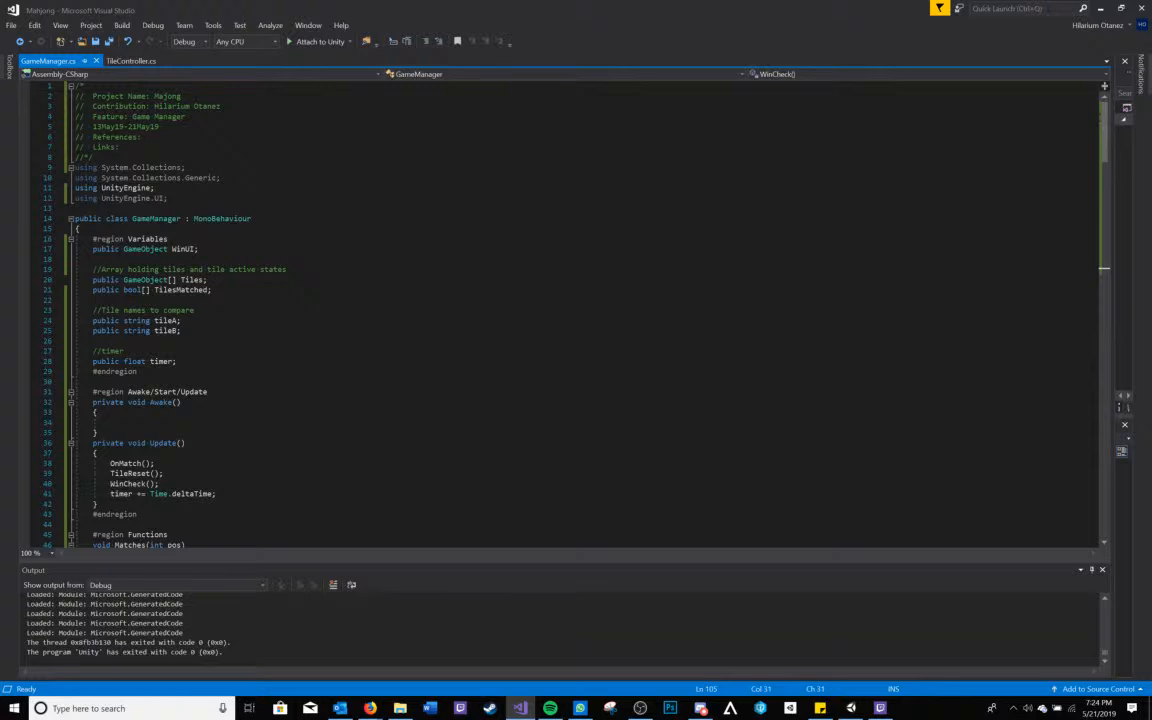
Step: Review GameManager's Update, Matches, TilesReset and DoMatch, then return to TileController
scroll("down", 3)
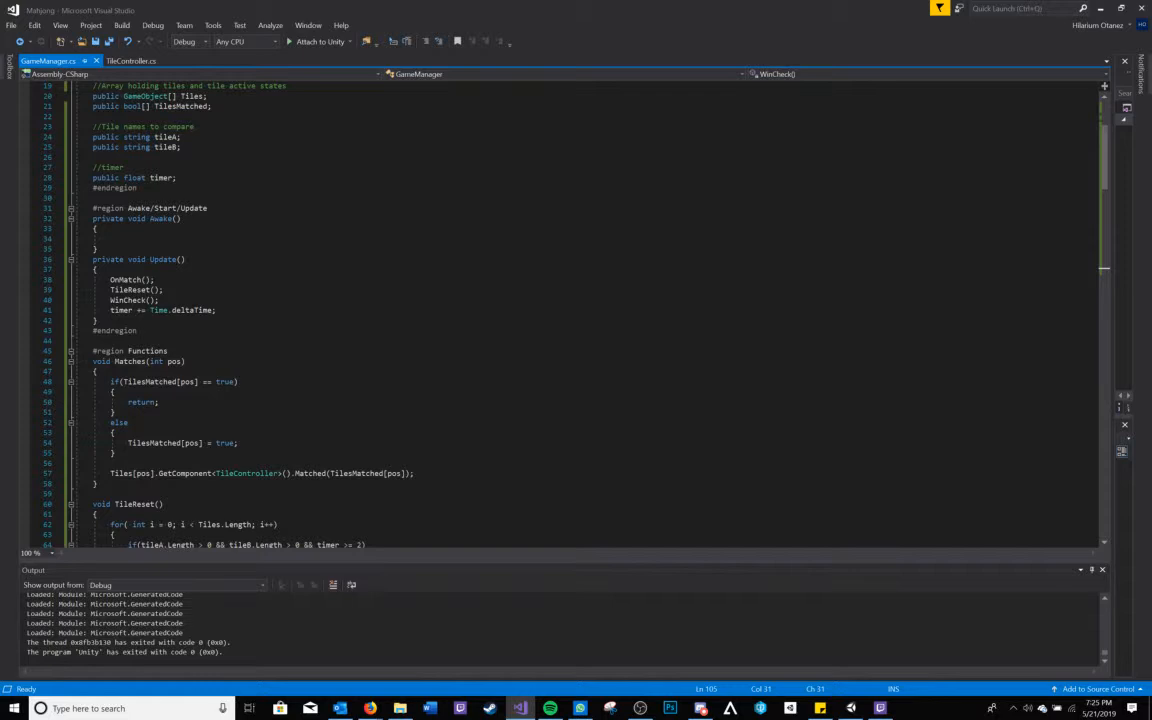
scroll("down", 3)
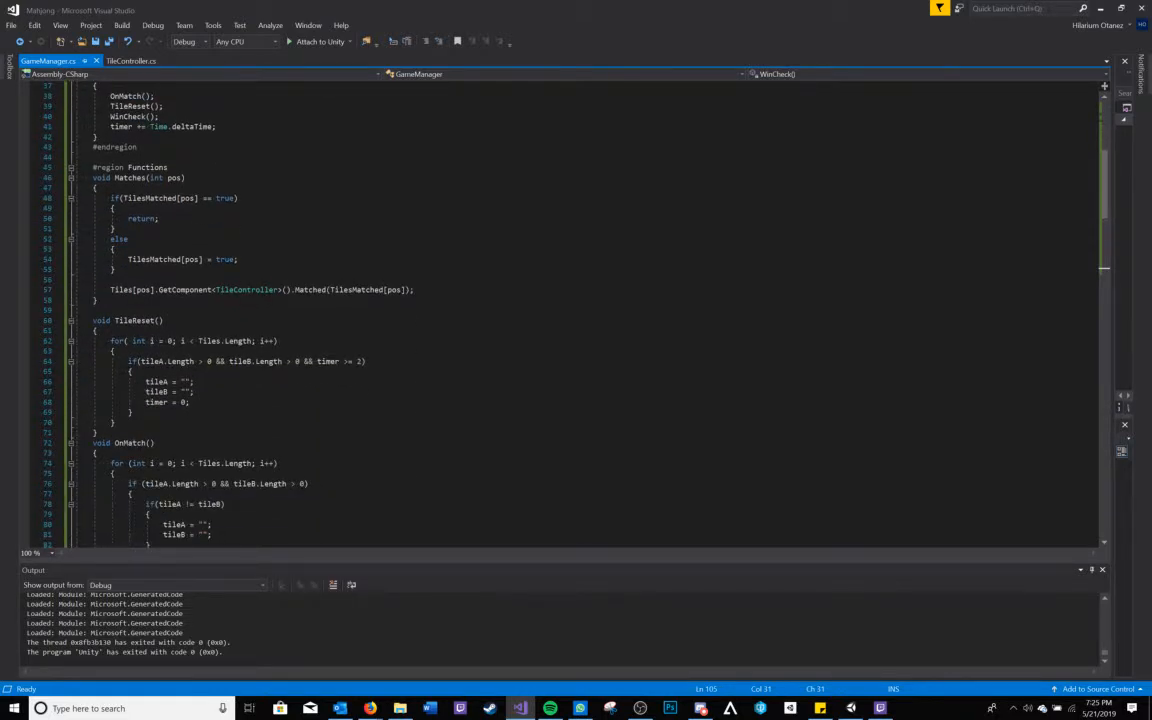
scroll("down", 3)
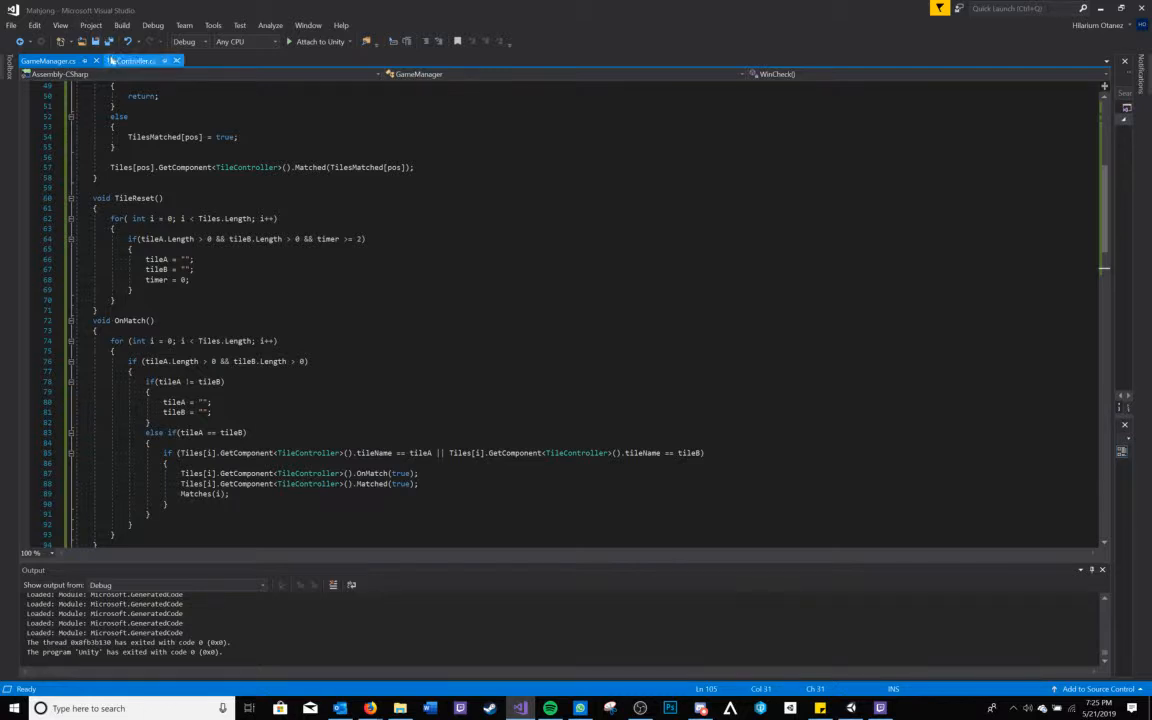
left_click(132, 60)
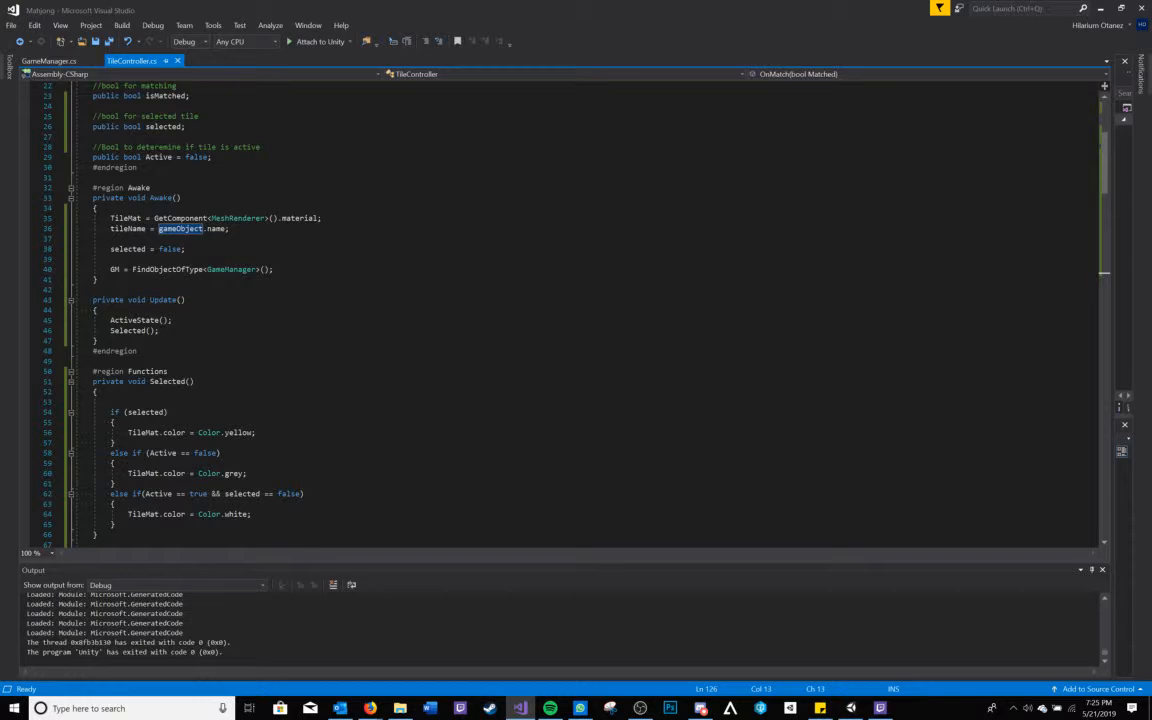
Step: Re-check TileController's fields and Awake setup alongside GameManager's match functions
scroll("up", 3)
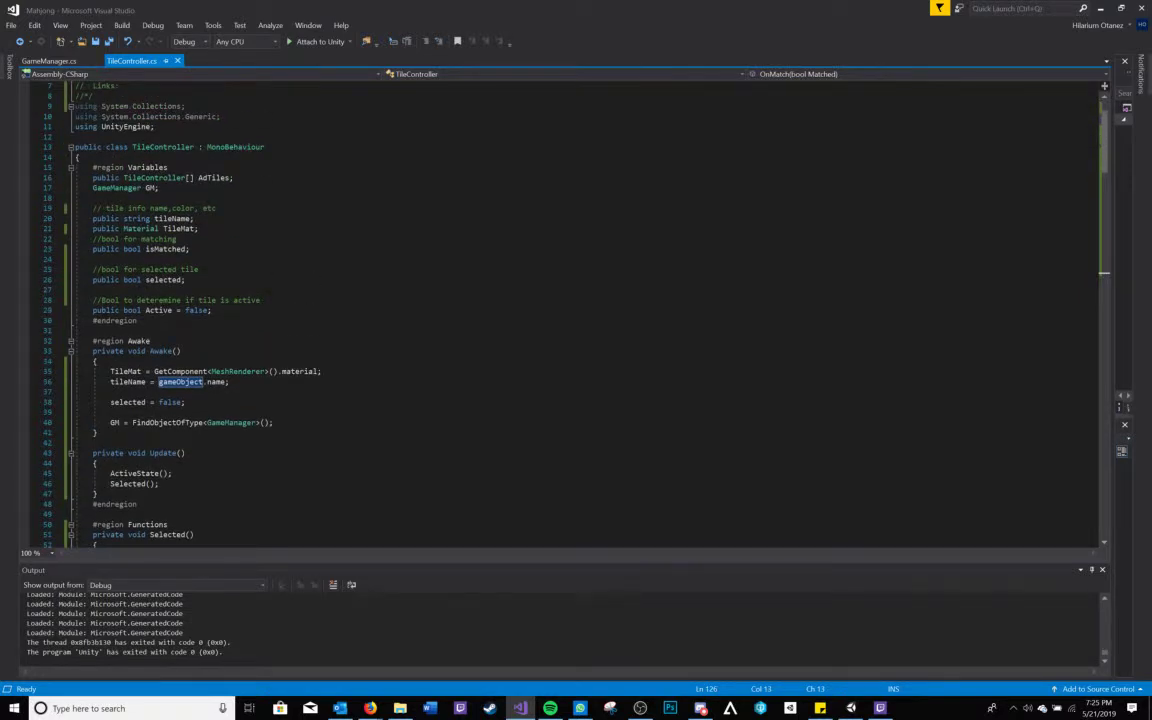
scroll("down", 3)
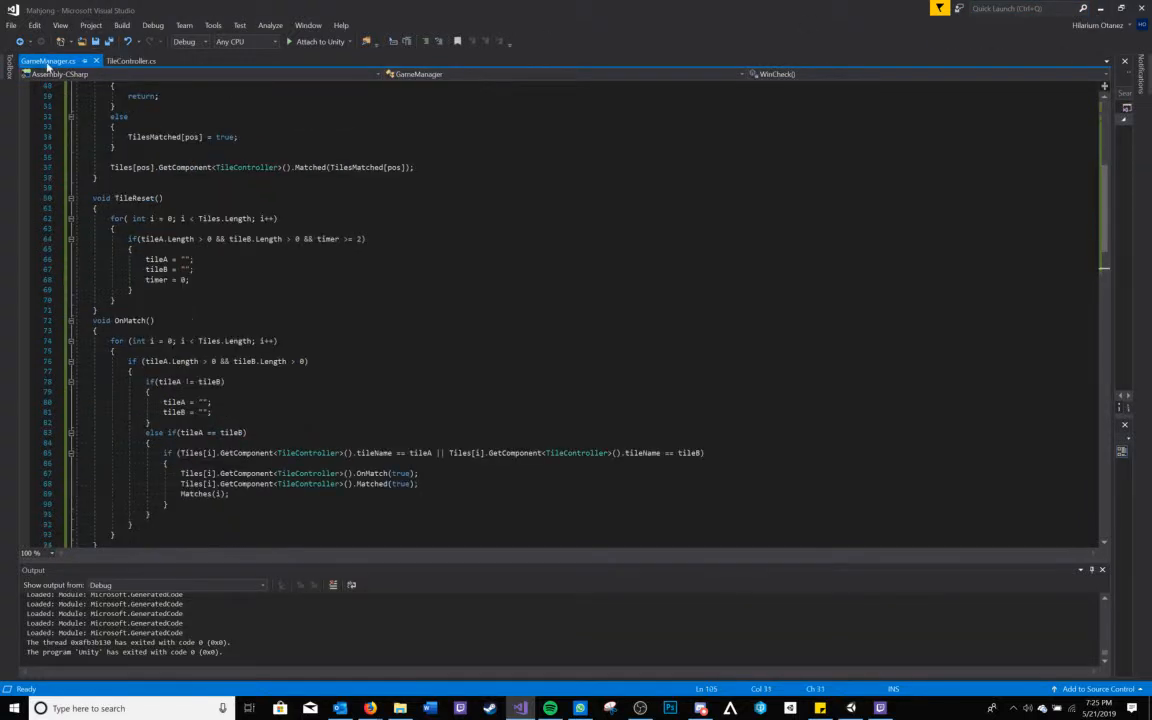
scroll("up", 3)
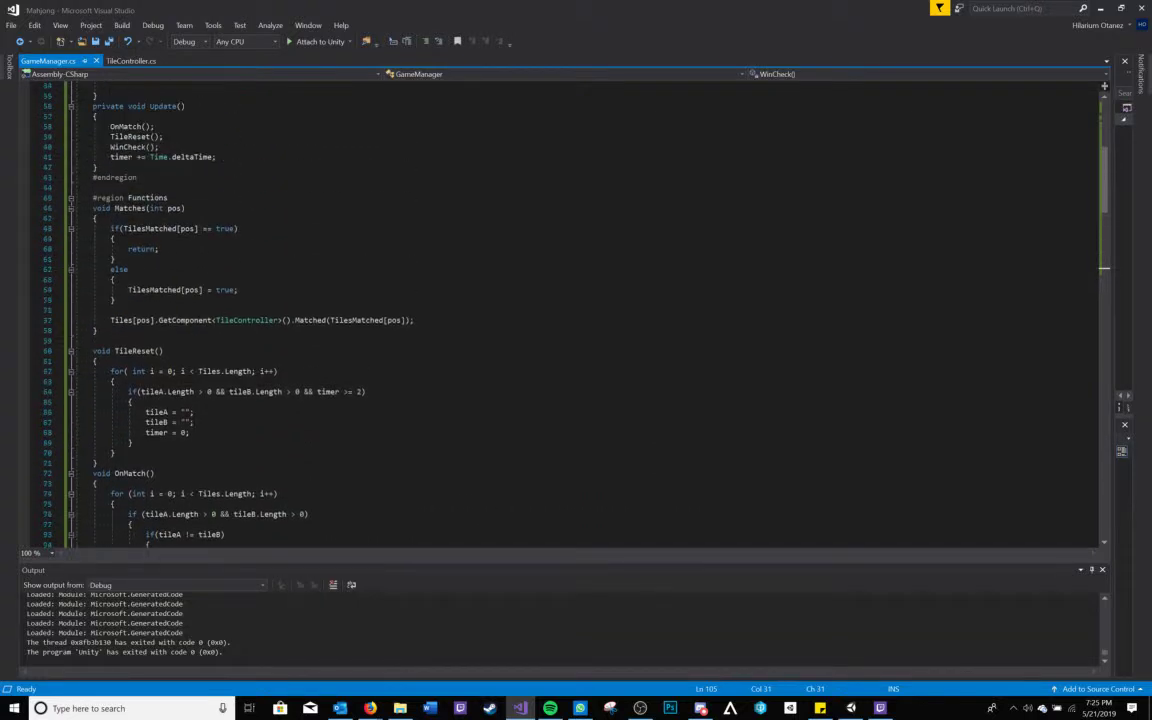
scroll("down", 3)
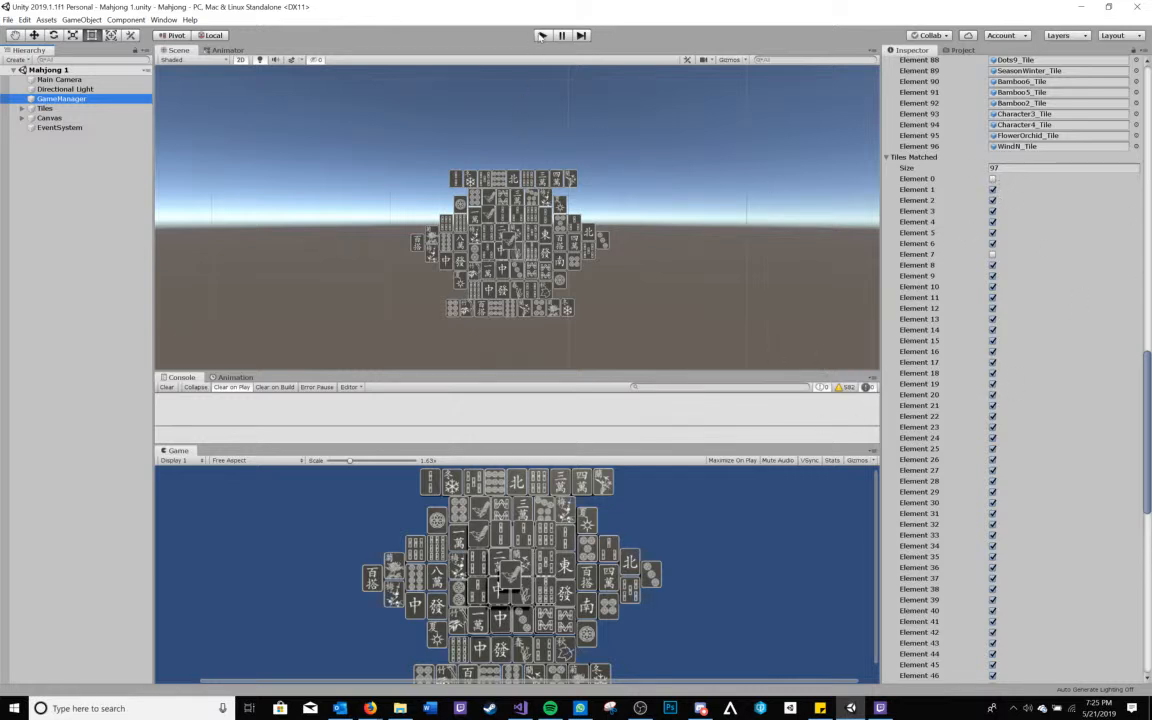
mouse_move(542, 36)
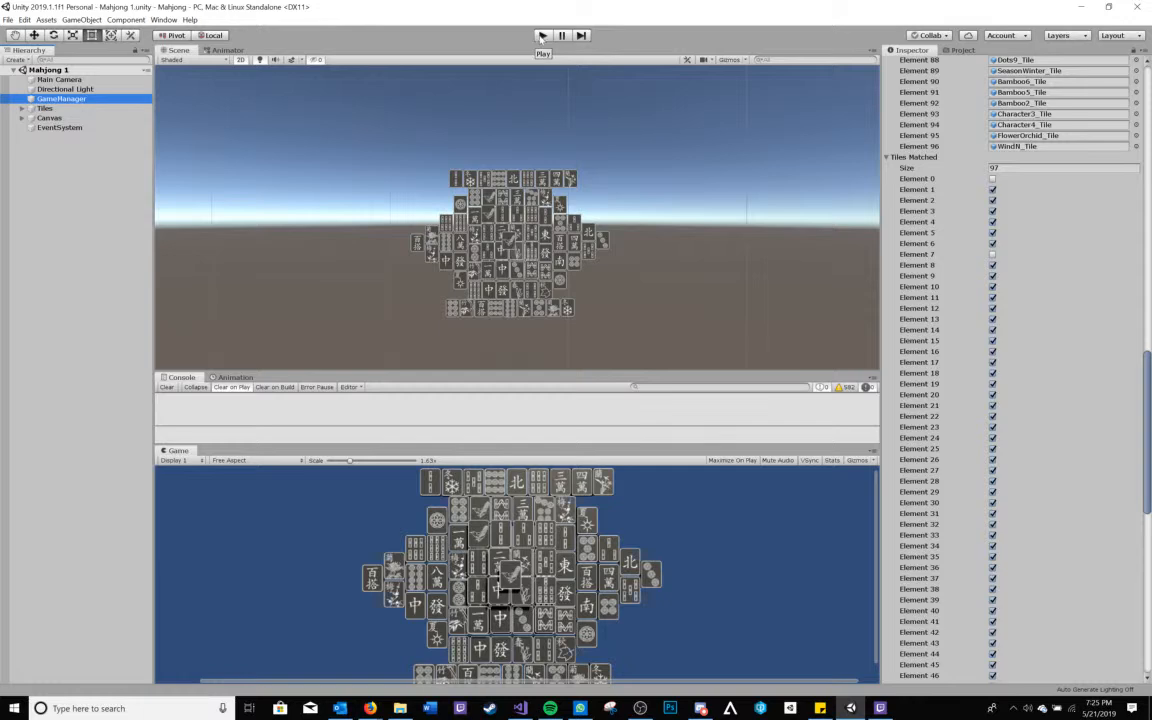
Step: Play the Mahjong scene, inspect GameManager's tile arrays and clear the last matching pair
left_click(542, 36)
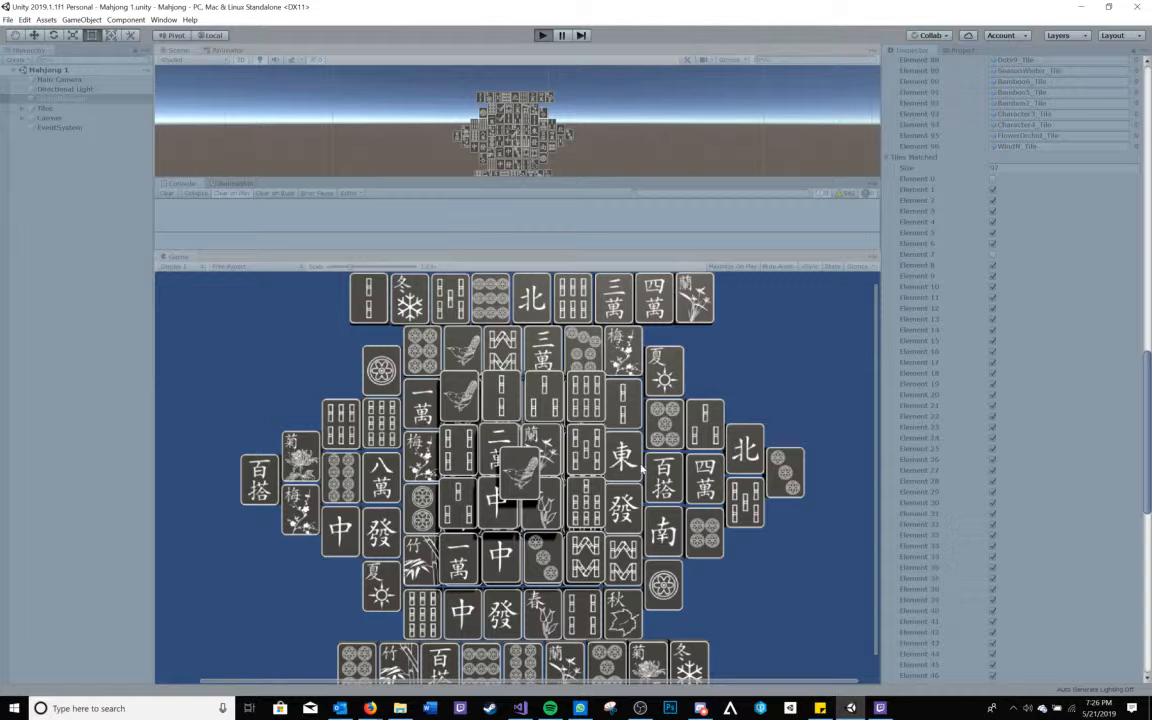
left_click(542, 36)
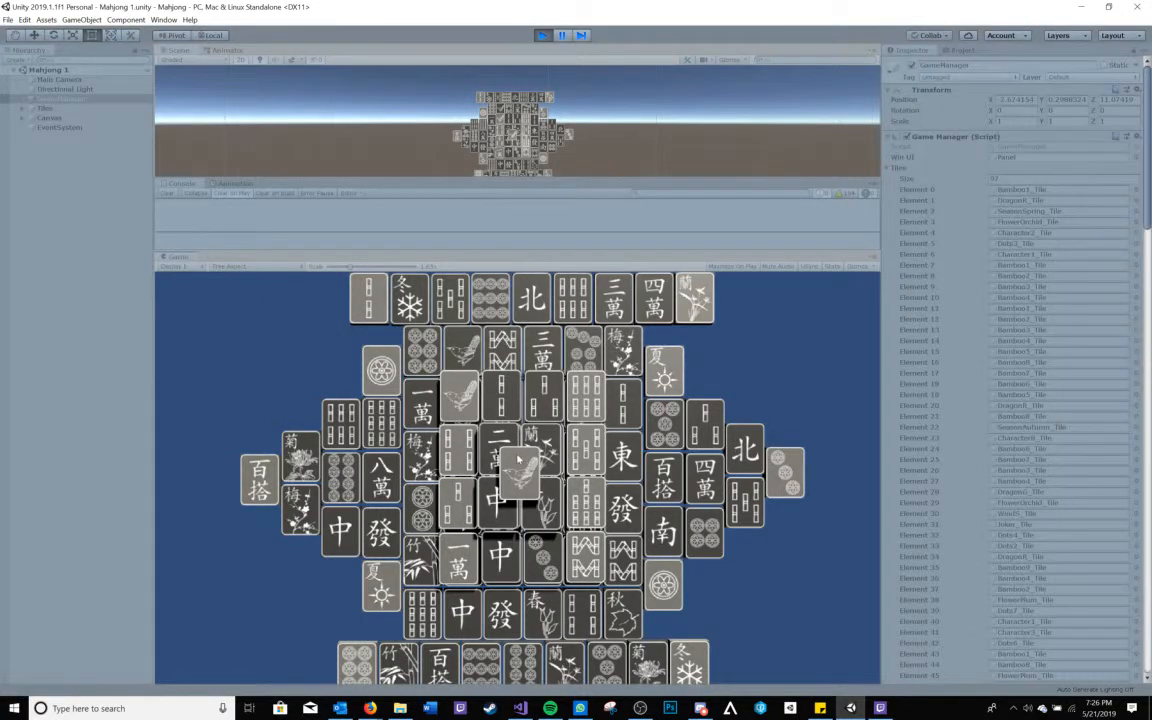
left_click(520, 476)
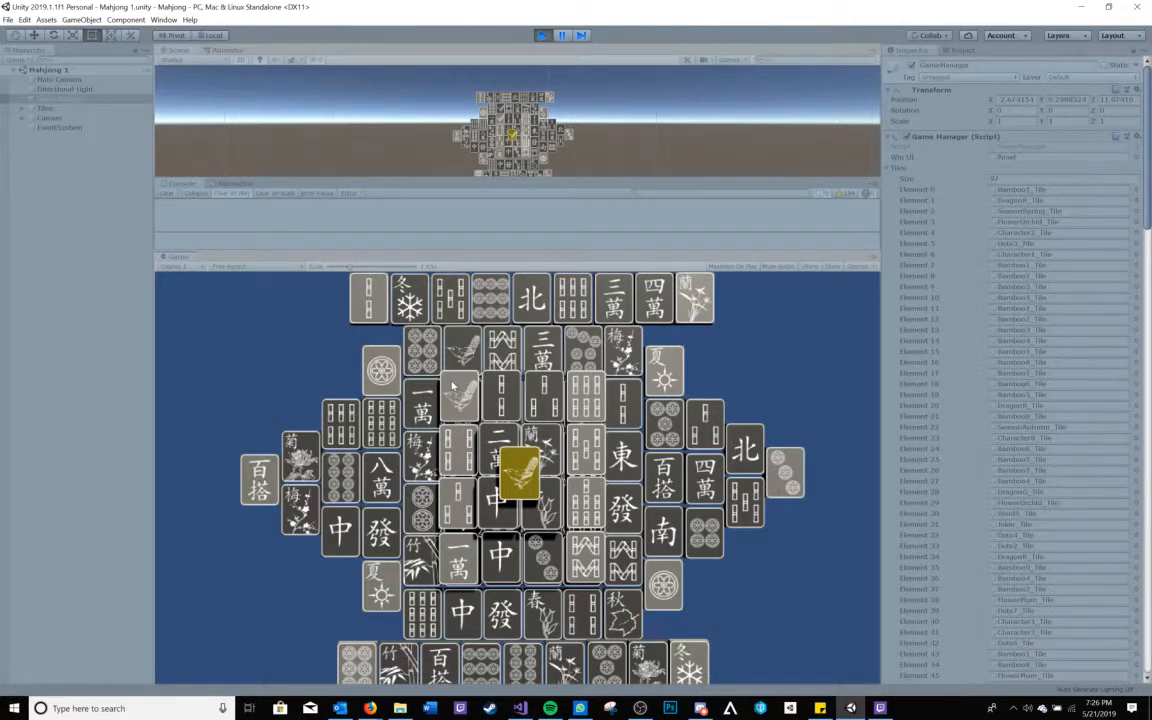
left_click(520, 476)
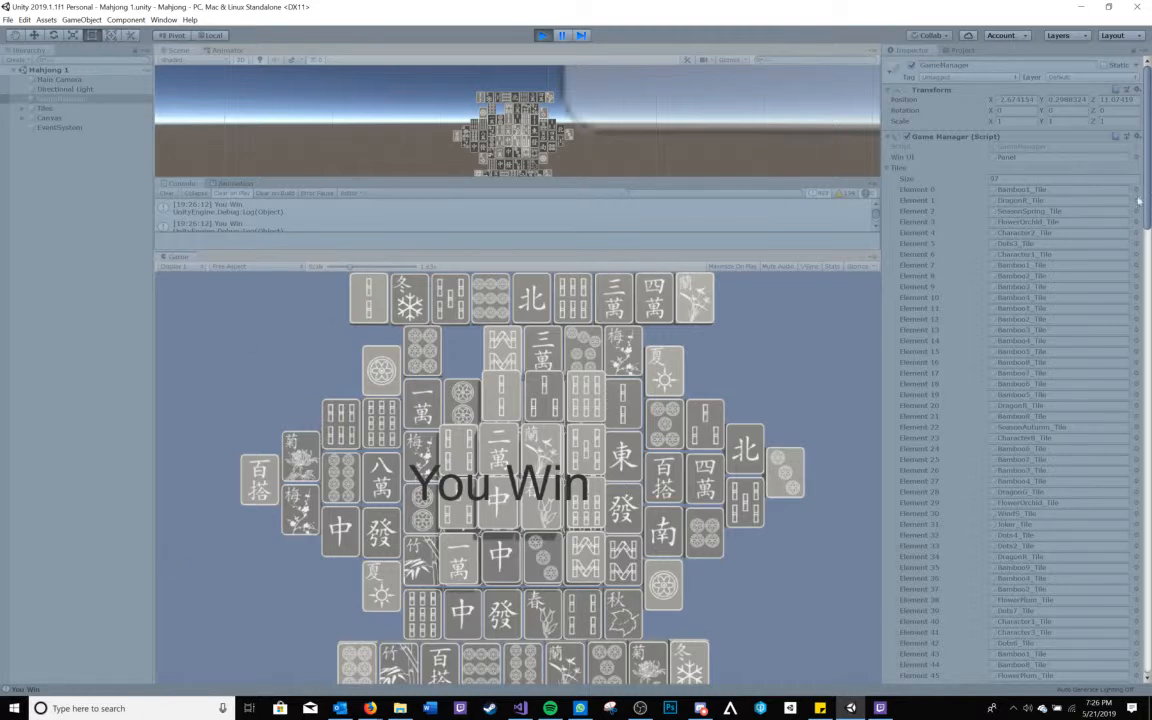
Step: Confirm 'You Win' in the console, stop play mode and show the project's scene assets
scroll("down", 3)
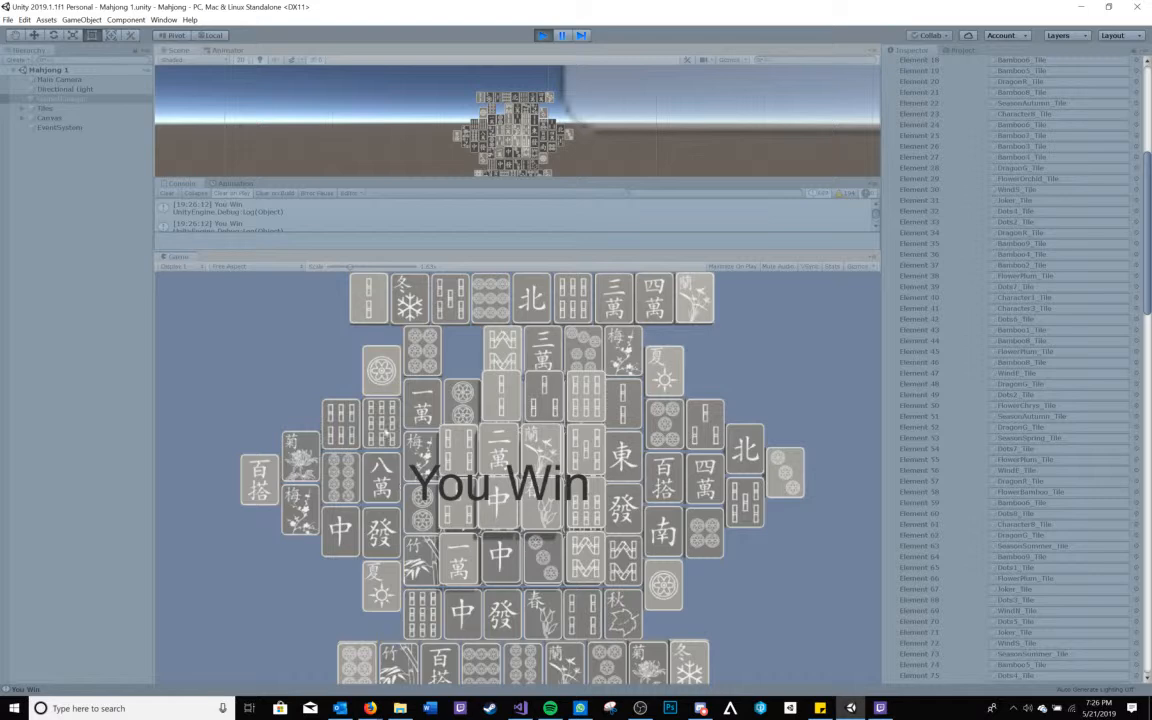
left_click(542, 36)
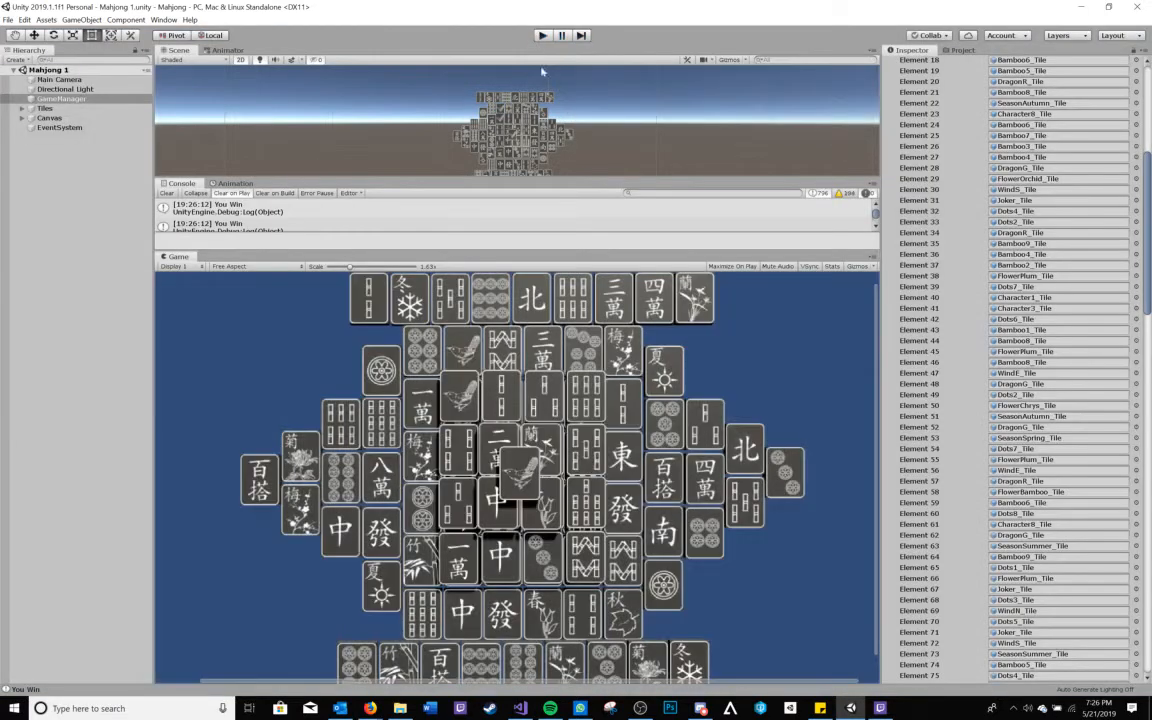
left_click(962, 50)
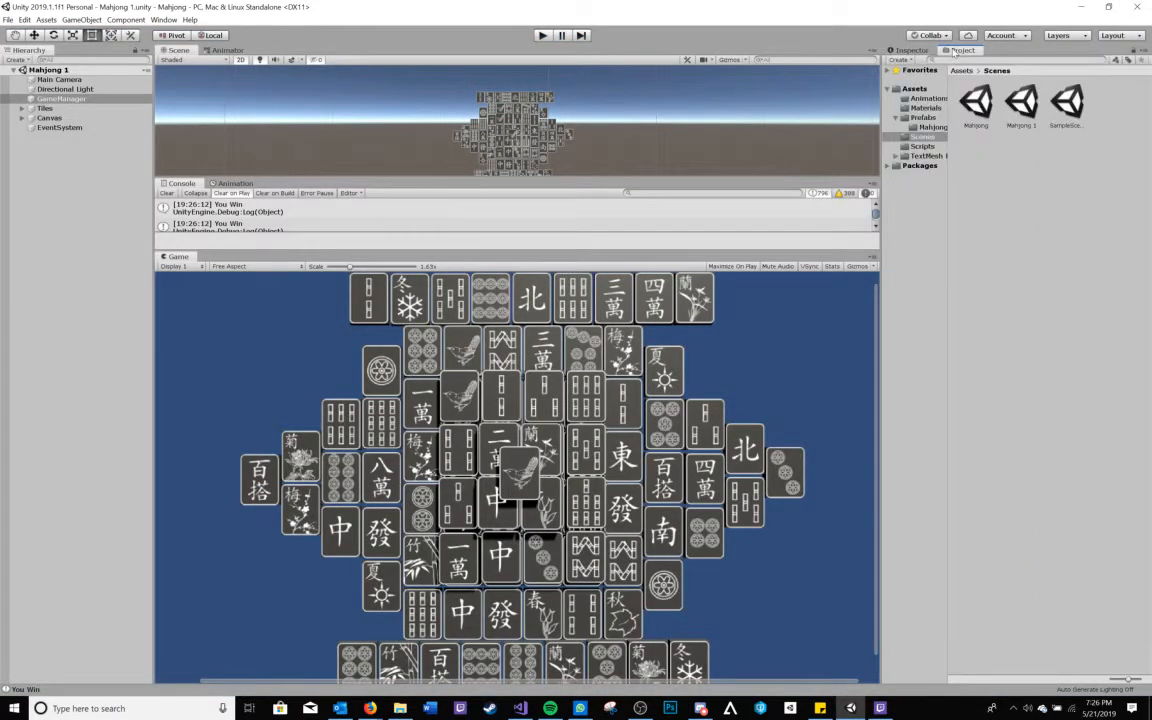
Step: Replay the game, match two centre tiles to expose the faulty match, then stop play
left_click(976, 104)
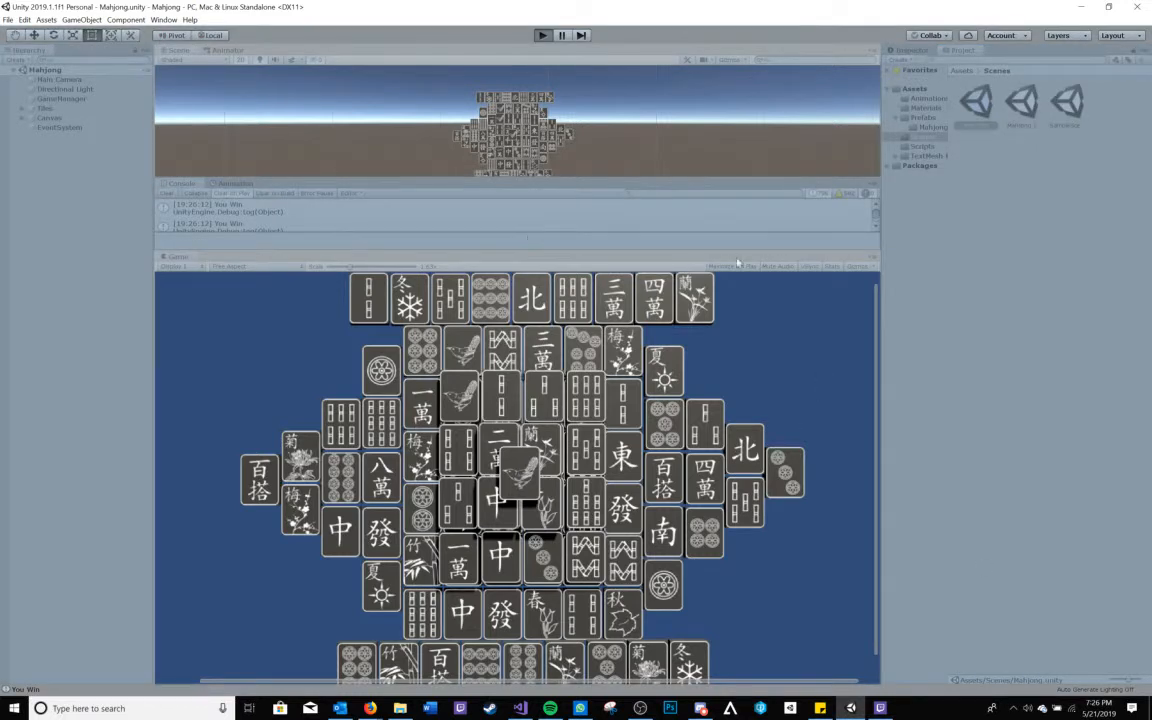
left_click(542, 36)
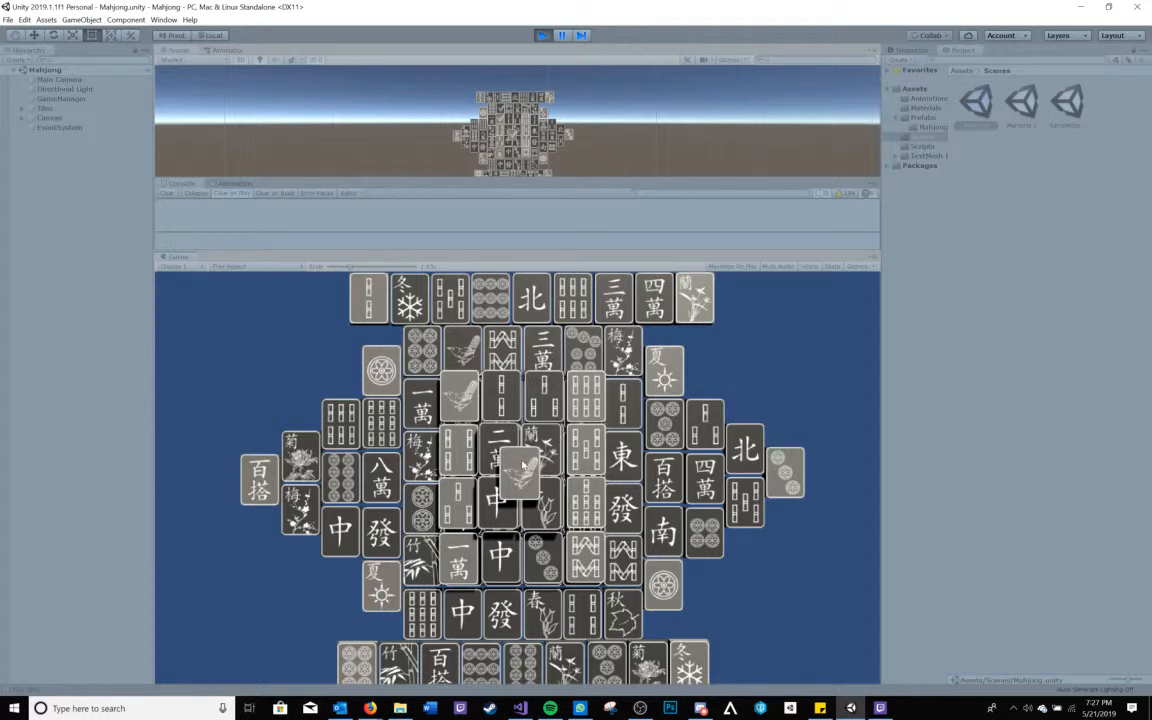
left_click(520, 476)
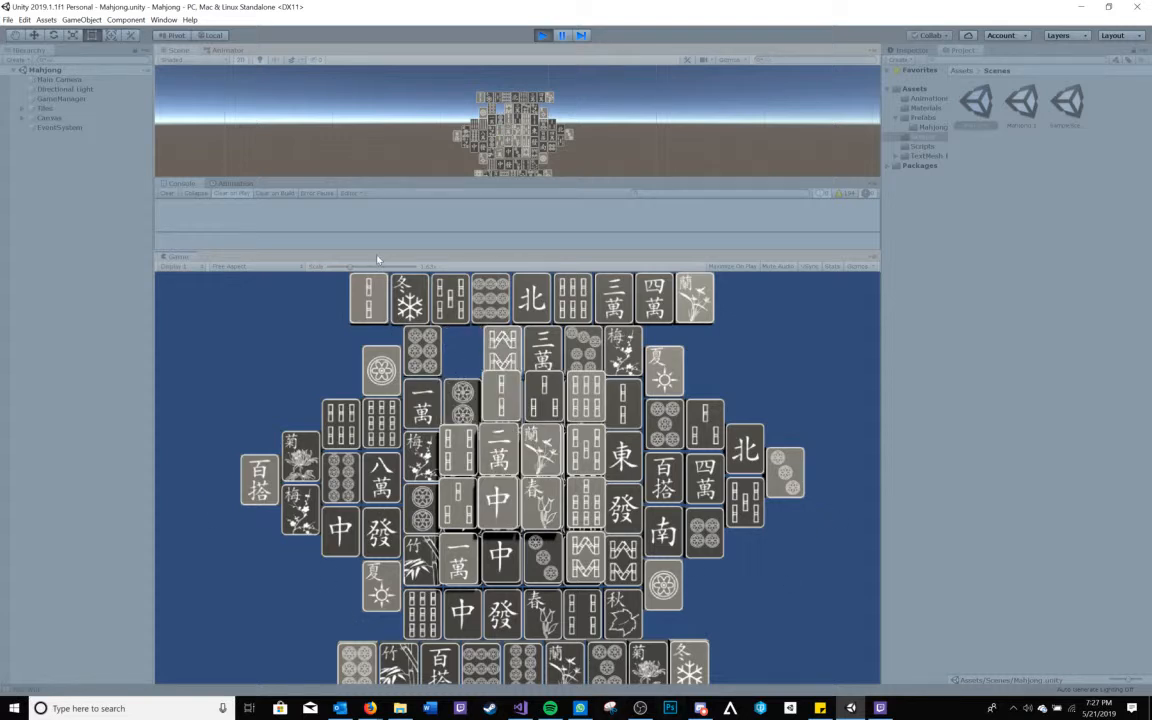
mouse_move(536, 32)
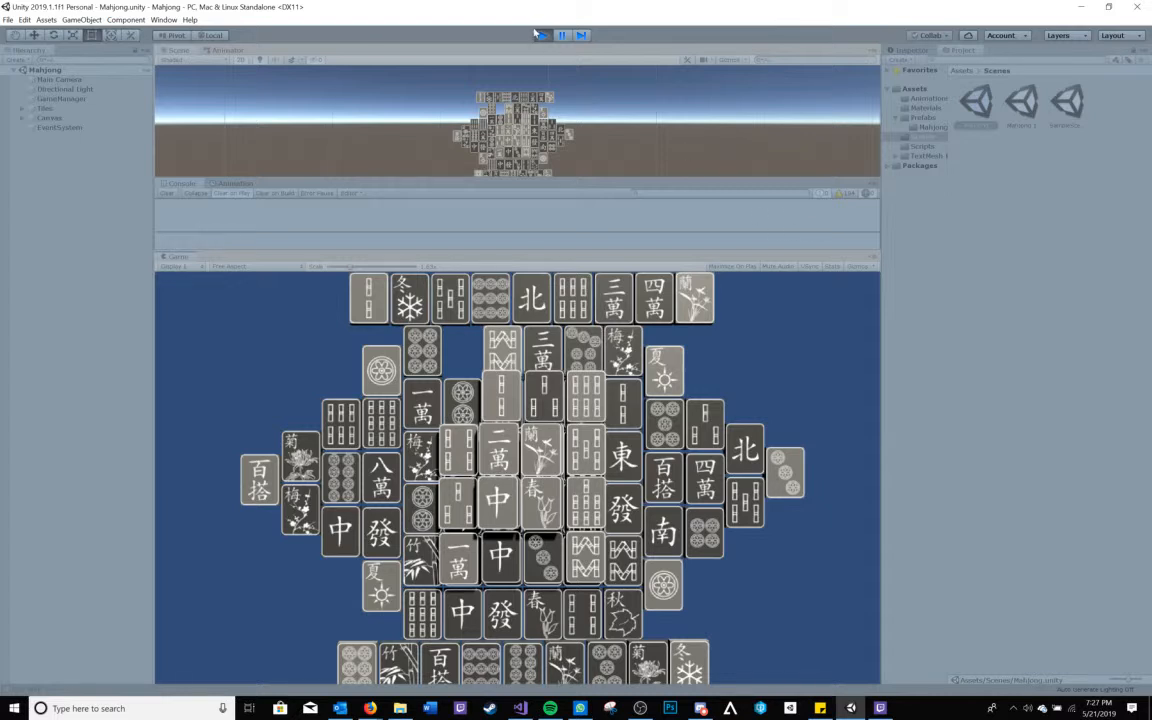
left_click(542, 36)
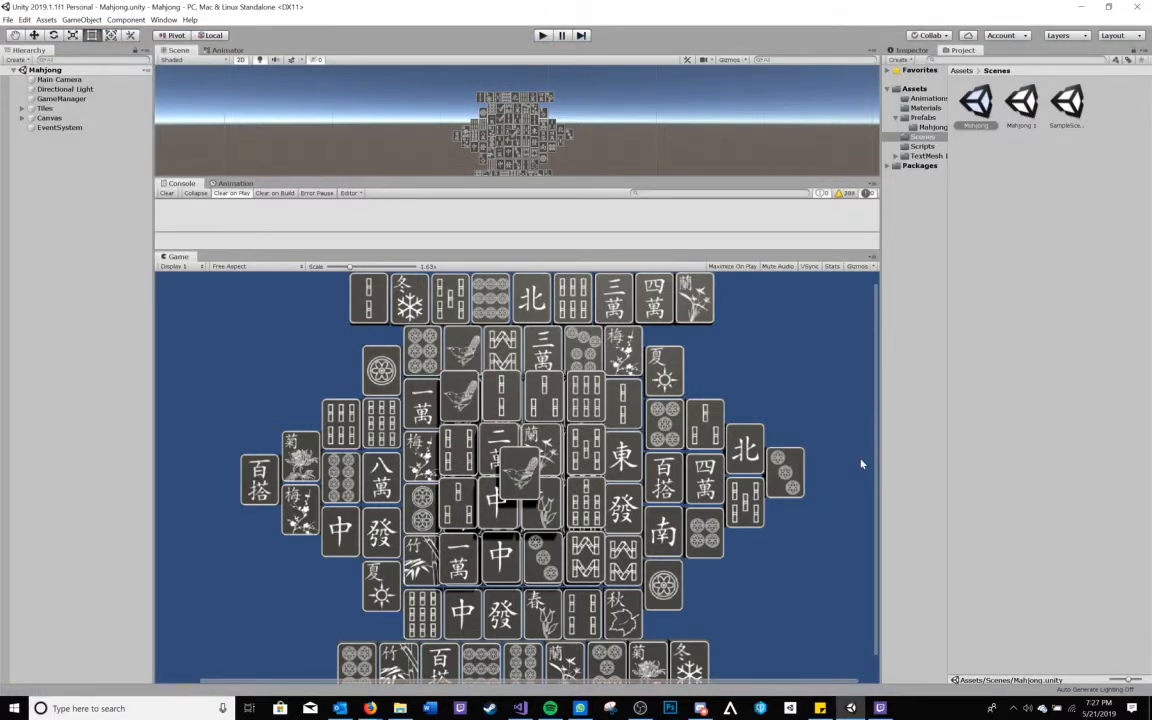
mouse_move(764, 642)
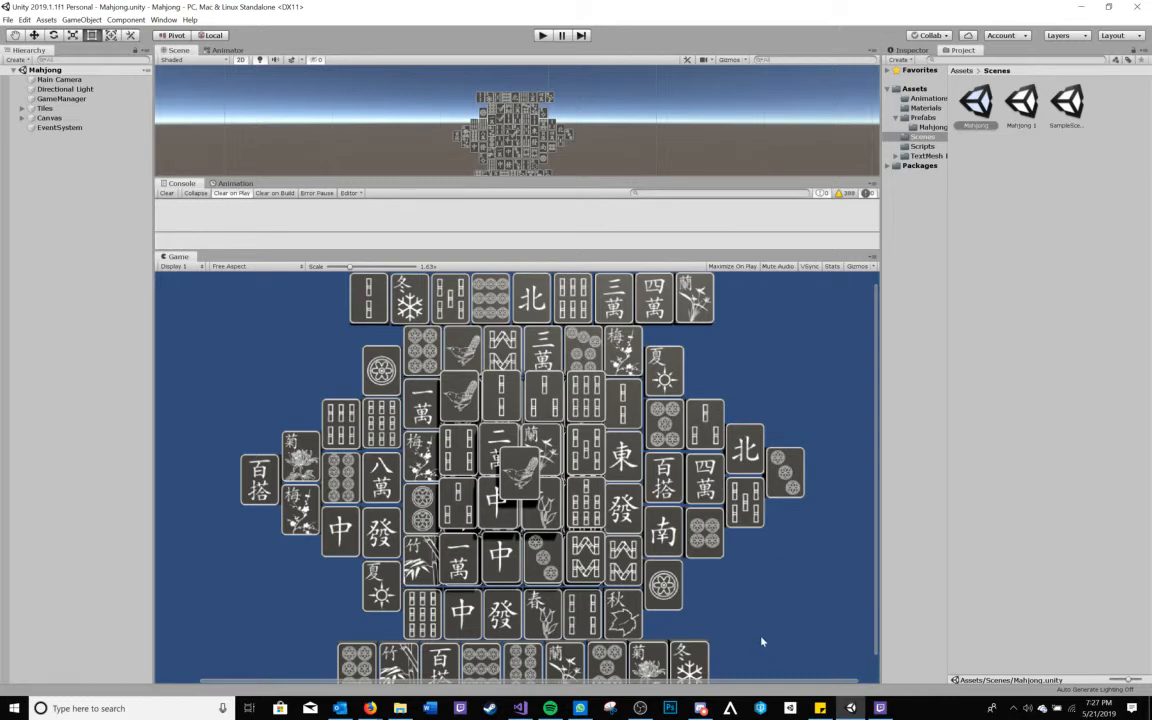